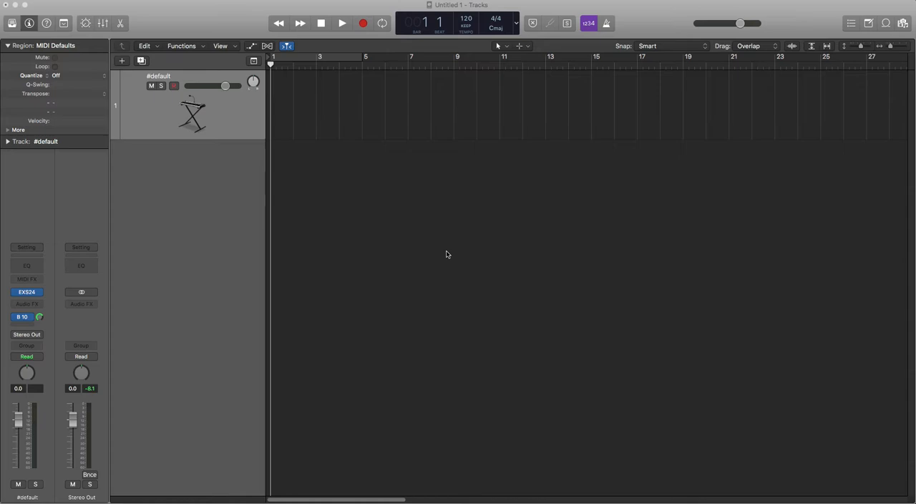
mouse_move(228, 118)
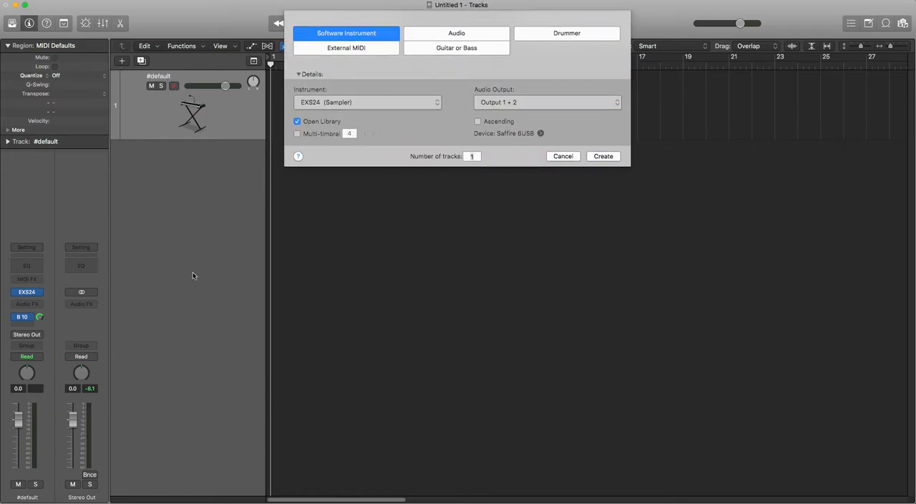
Set up a new stereo EXS24 (Sampler) software instrument track with Open Library unchecked.
click(471, 156)
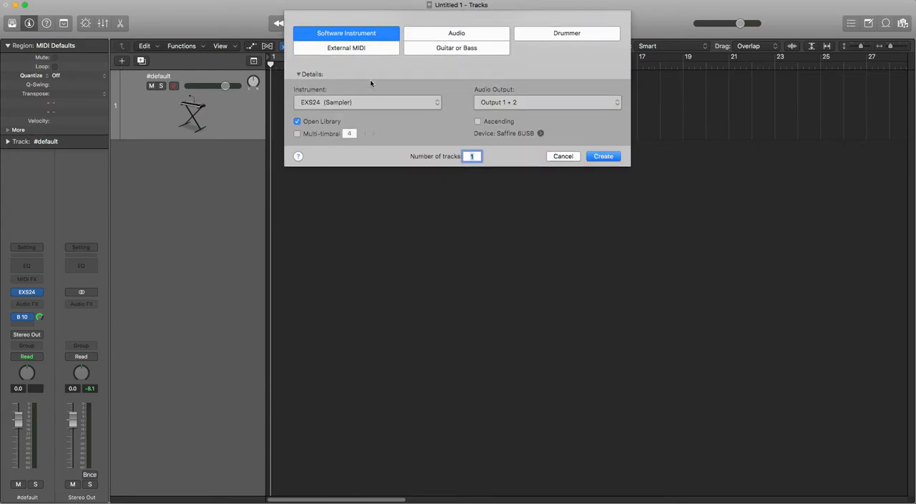
click(297, 121)
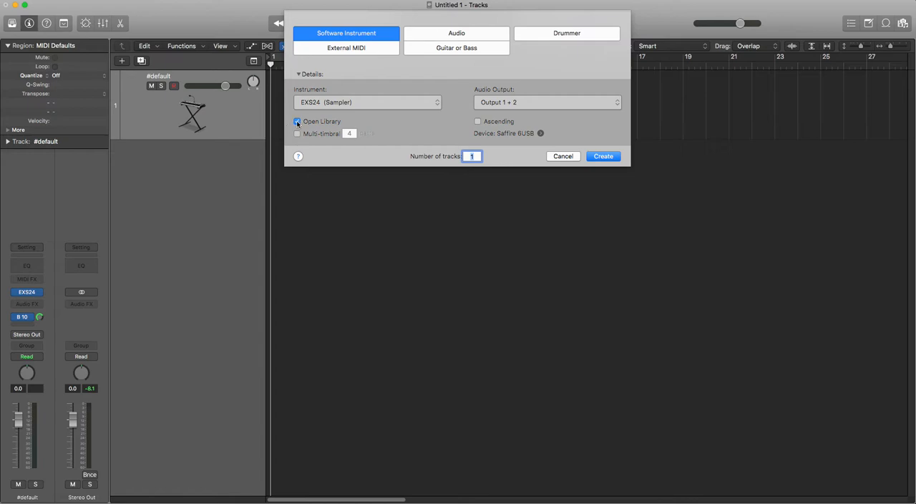
click(297, 121)
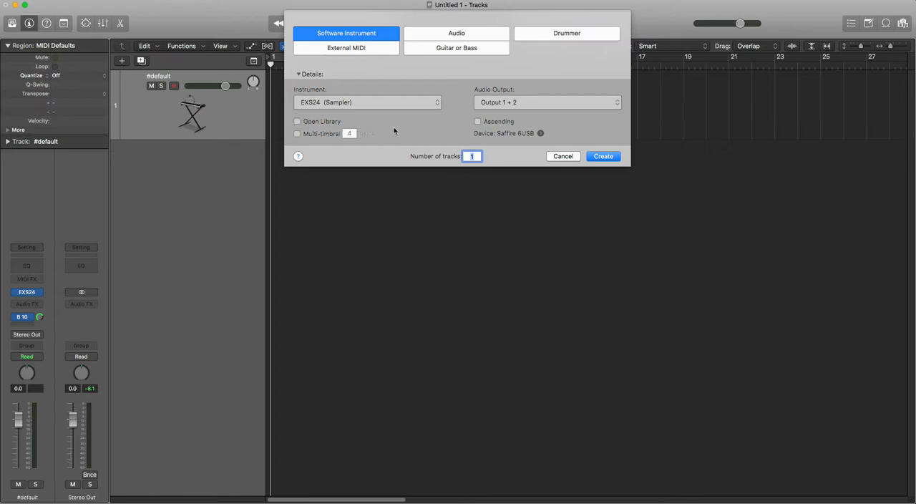
click(367, 102)
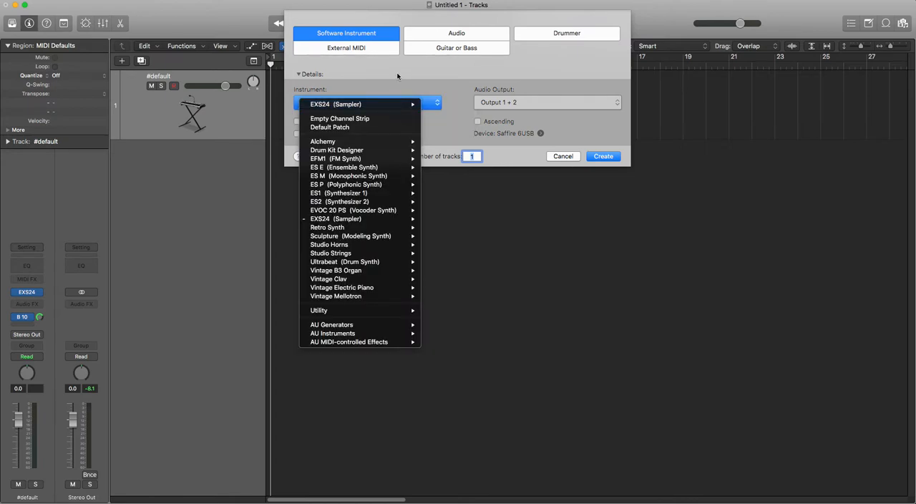
mouse_move(346, 184)
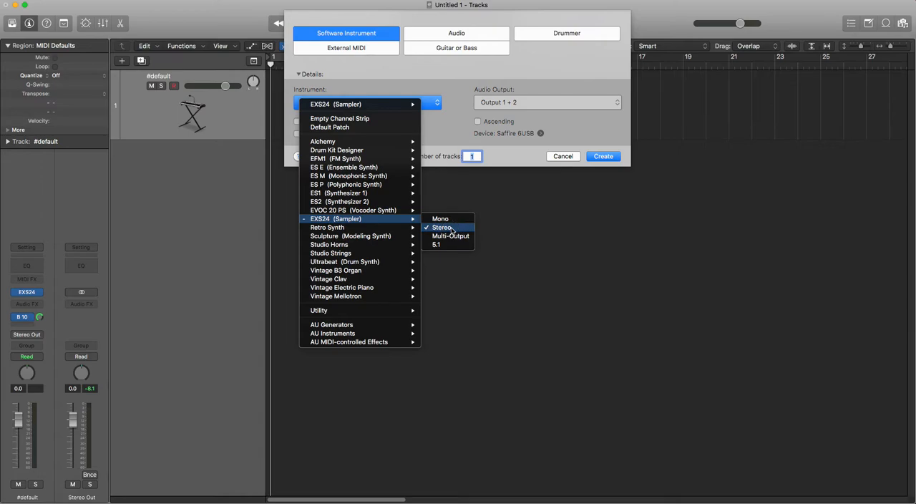
click(442, 227)
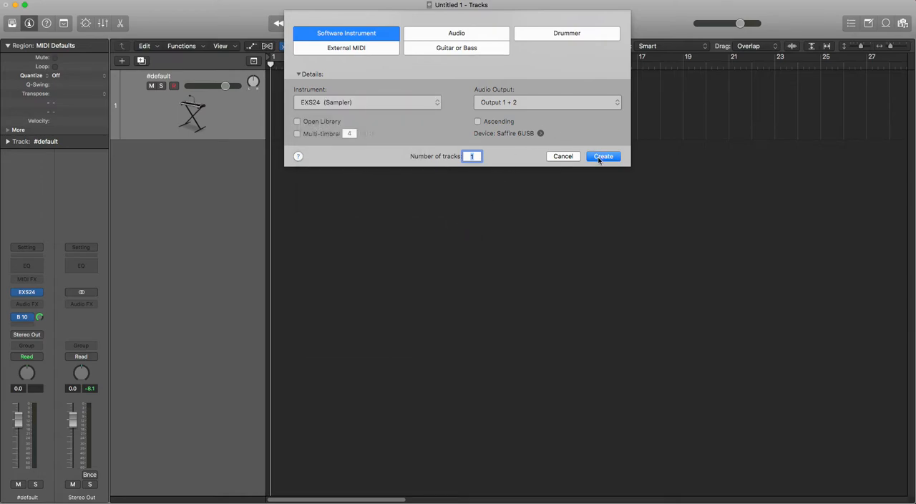
Create the Inst 2 EXS24 track and set its send to Bus 10.
click(603, 156)
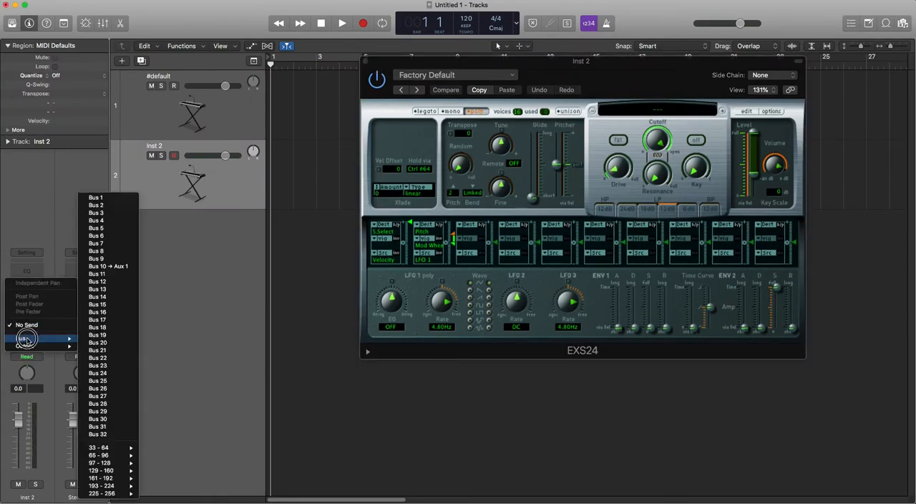
click(107, 266)
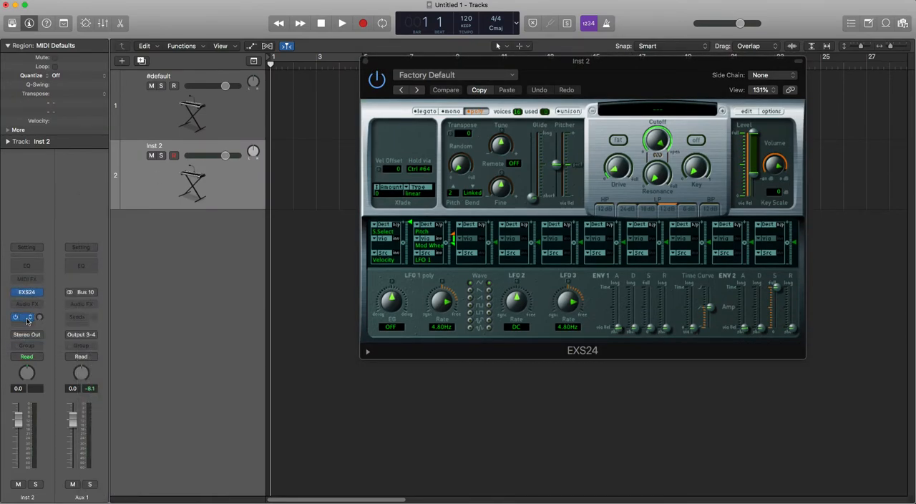
click(27, 317)
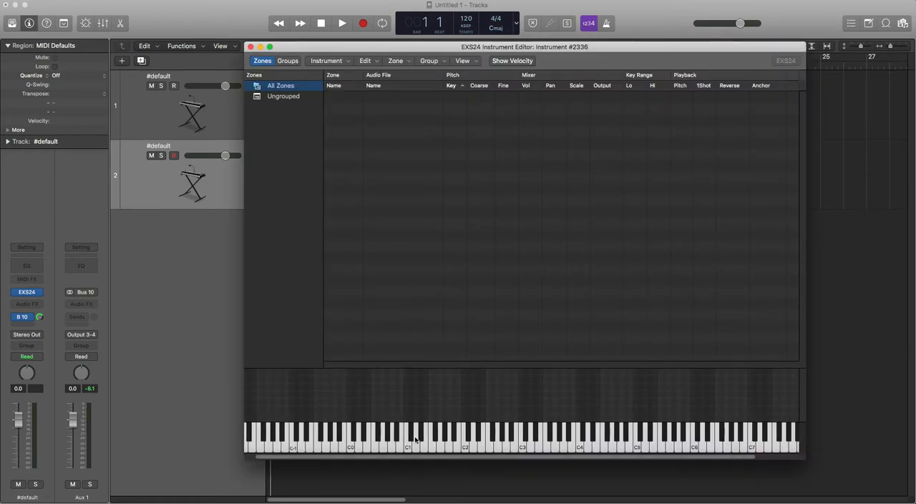
mouse_move(459, 275)
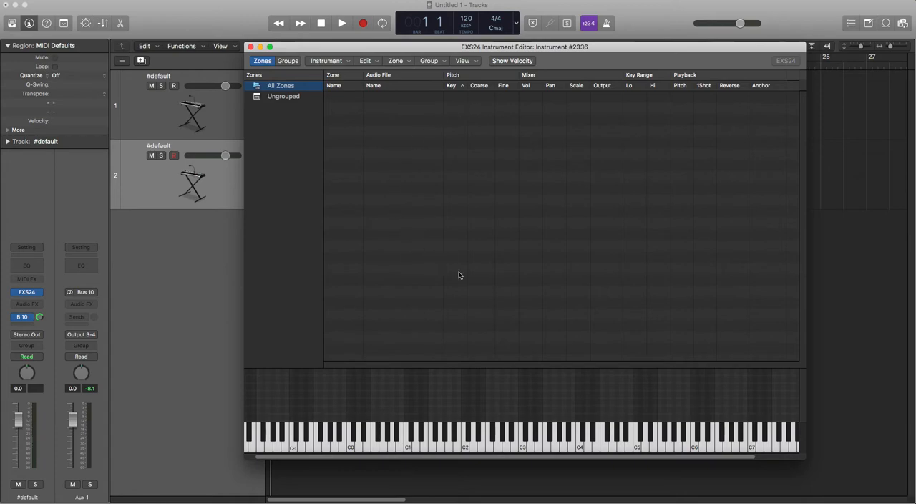
mouse_move(585, 184)
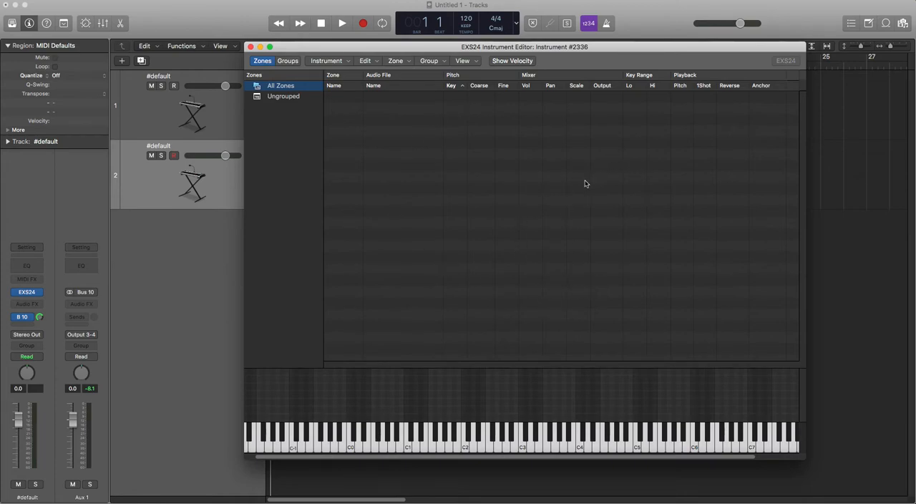
mouse_move(480, 259)
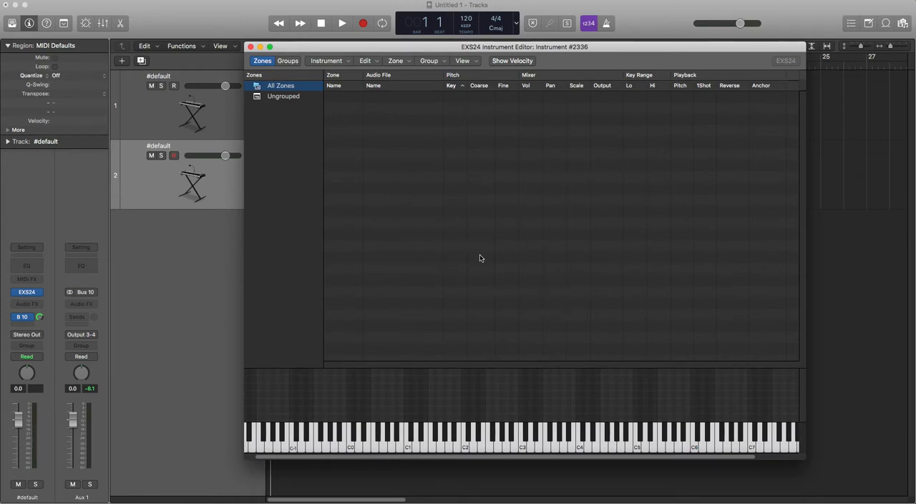
Switch from Logic Pro X to the Finder window of Blue Monday Drums samples.
key(cmd+tab)
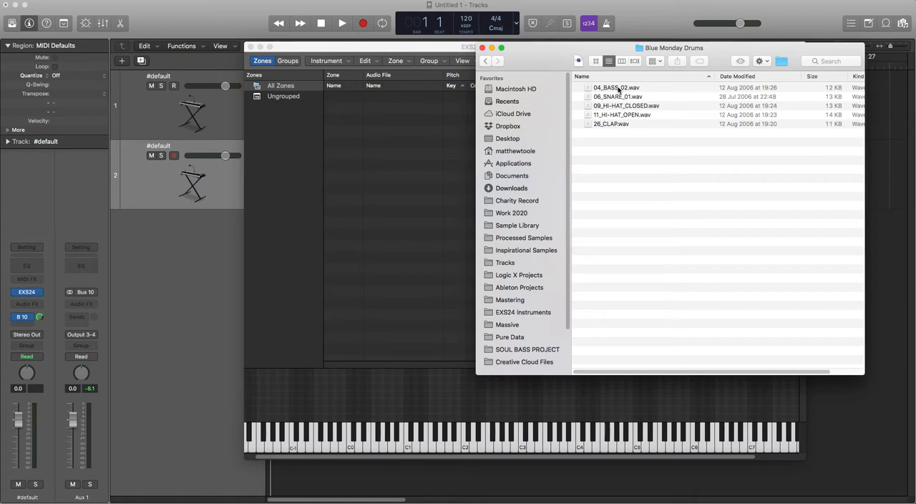
Preview the bass drum, snare, closed hi-hat and clap samples in Blue Monday Drums.
click(617, 88)
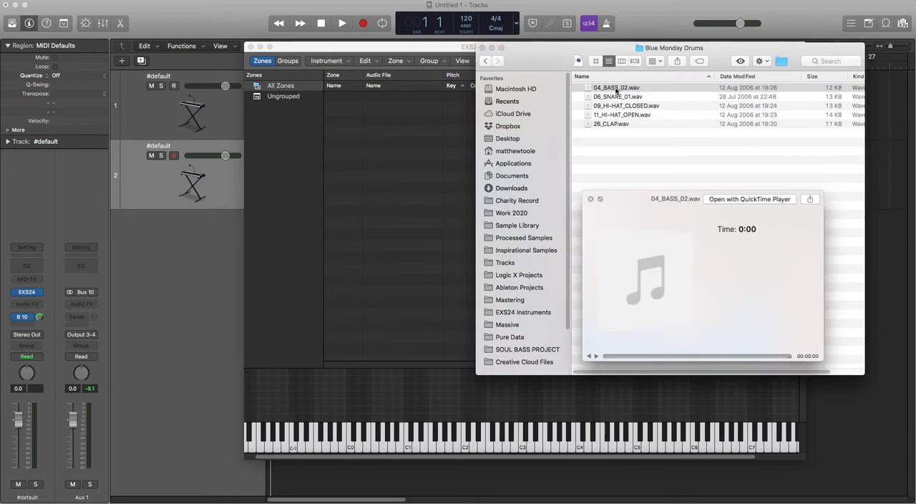
click(618, 96)
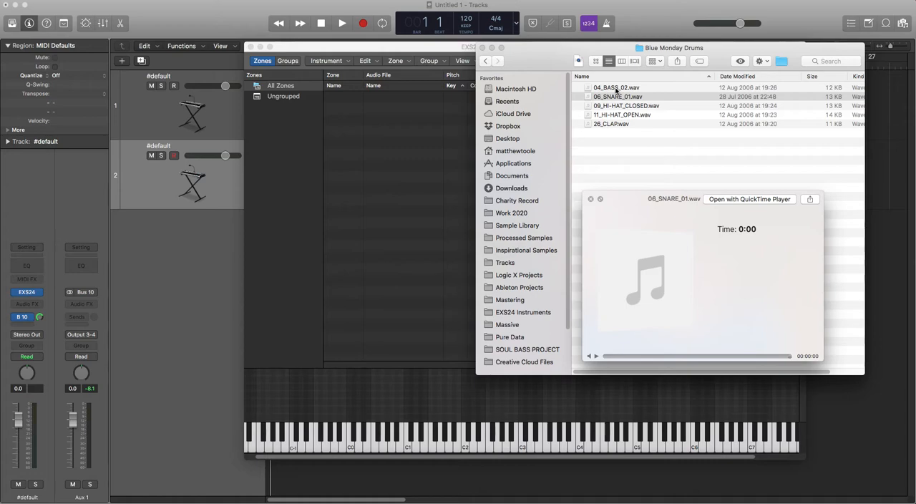
click(627, 105)
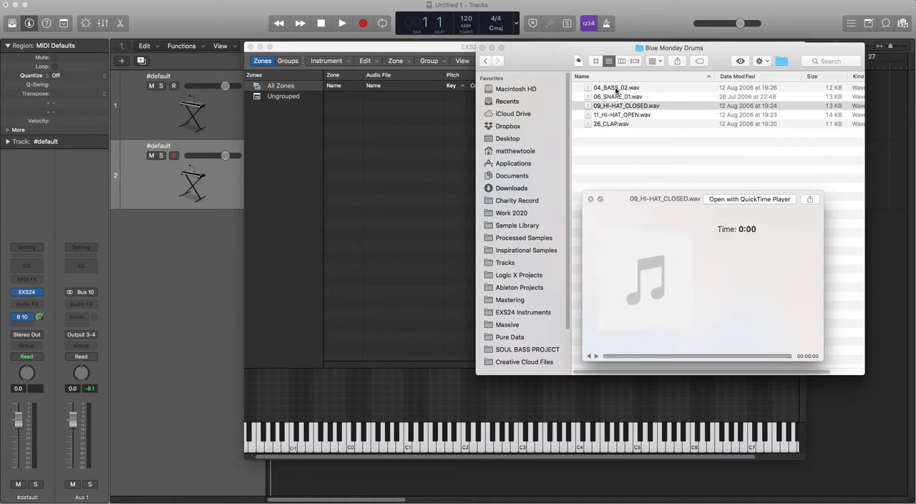
click(610, 123)
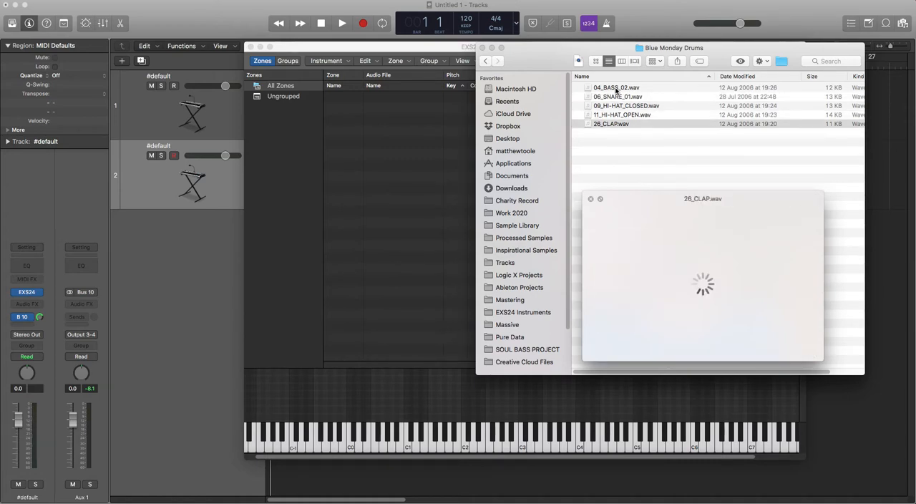
click(611, 124)
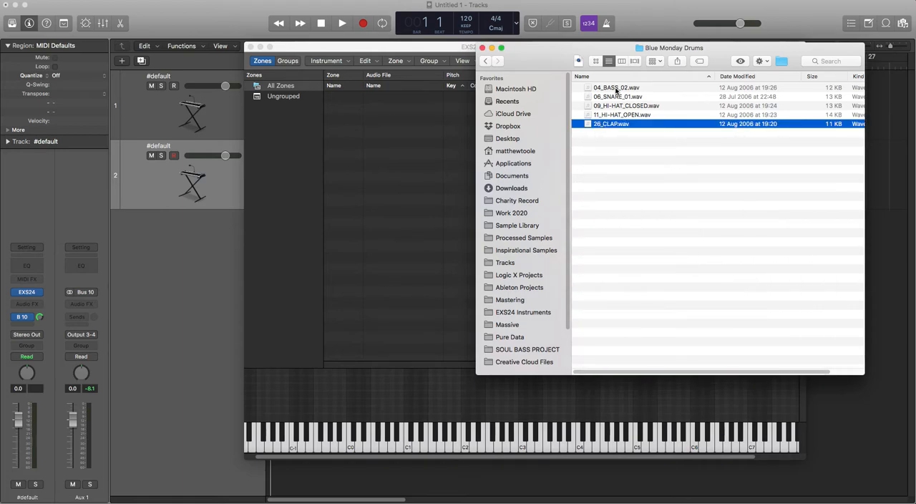
mouse_move(613, 95)
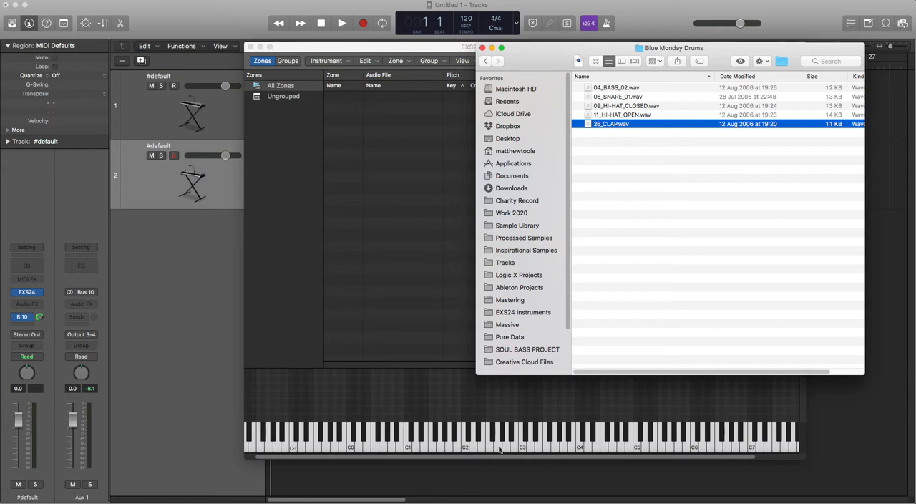
mouse_move(403, 328)
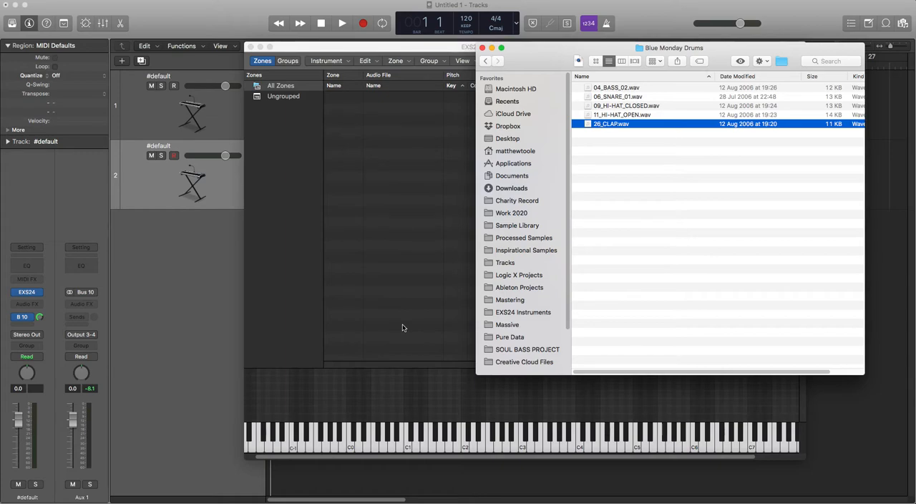
mouse_move(636, 177)
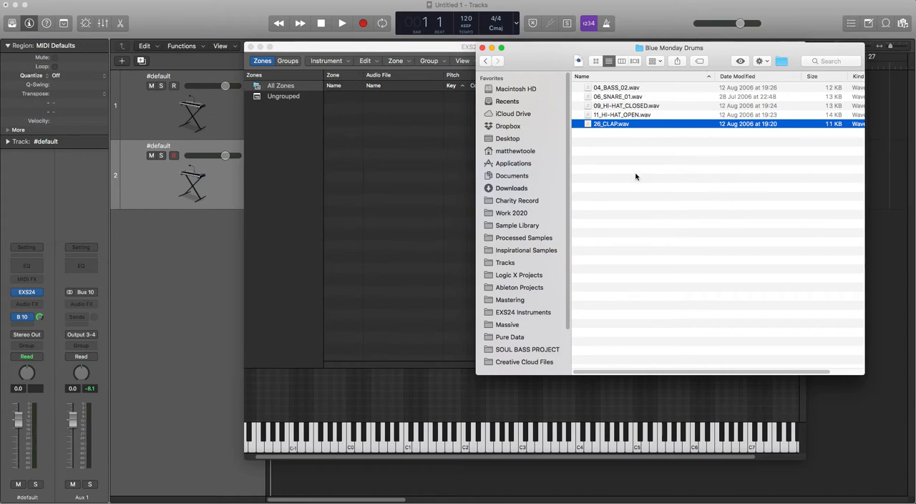
mouse_move(636, 190)
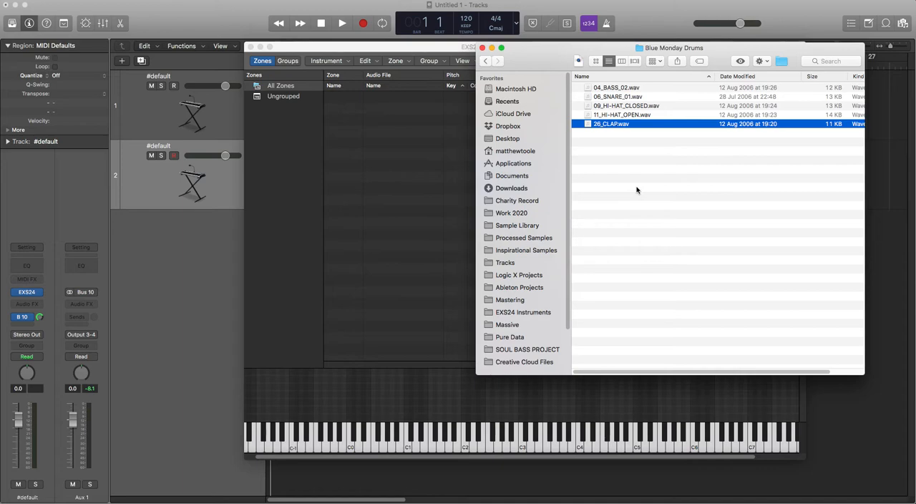
mouse_move(629, 200)
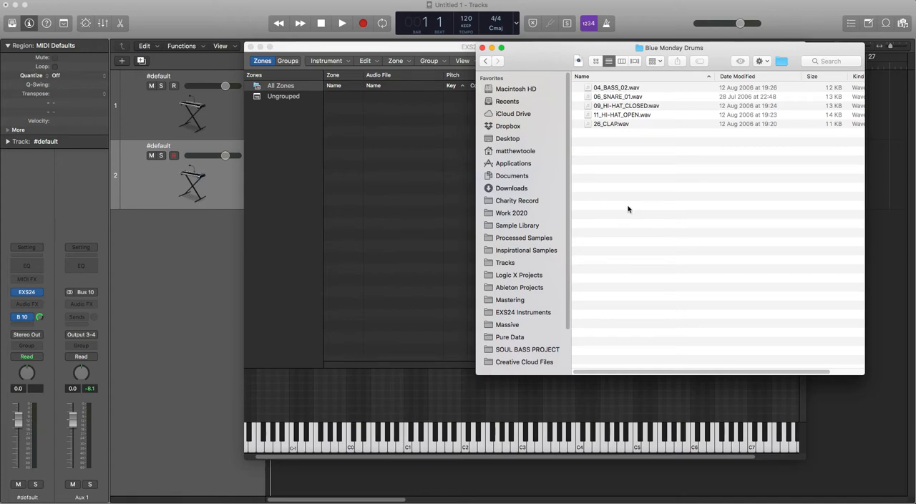
Open MIDI Drum Map.gif from Recents in Preview.
click(507, 101)
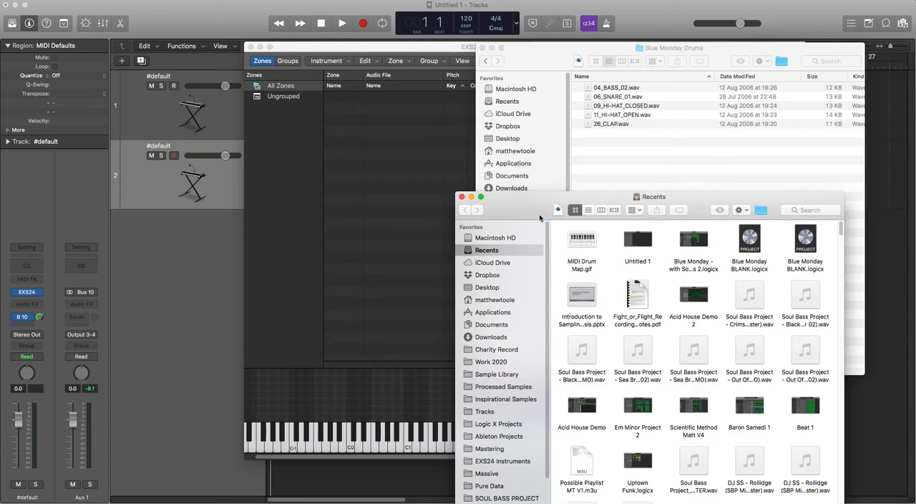
mouse_move(583, 247)
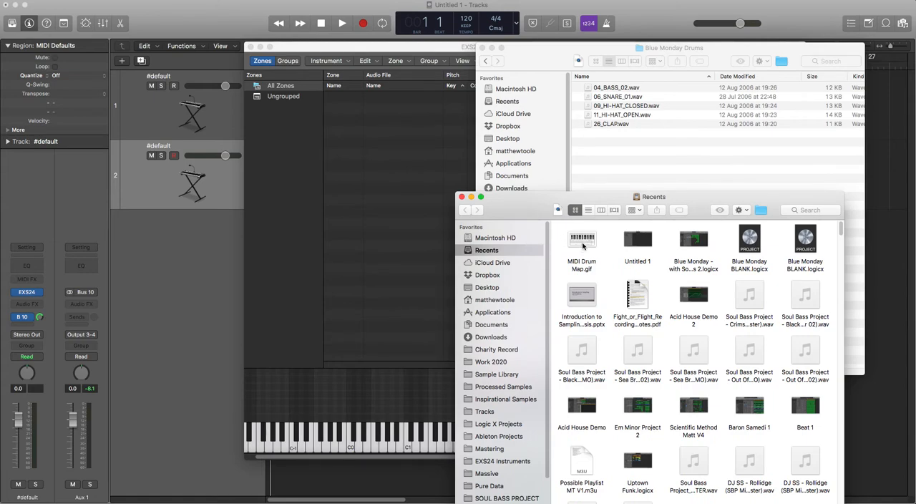
mouse_move(583, 247)
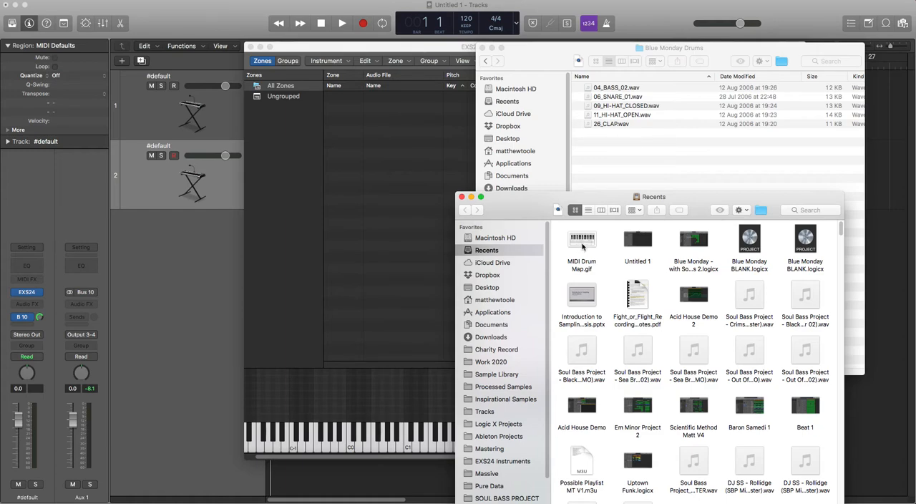
double_click(581, 243)
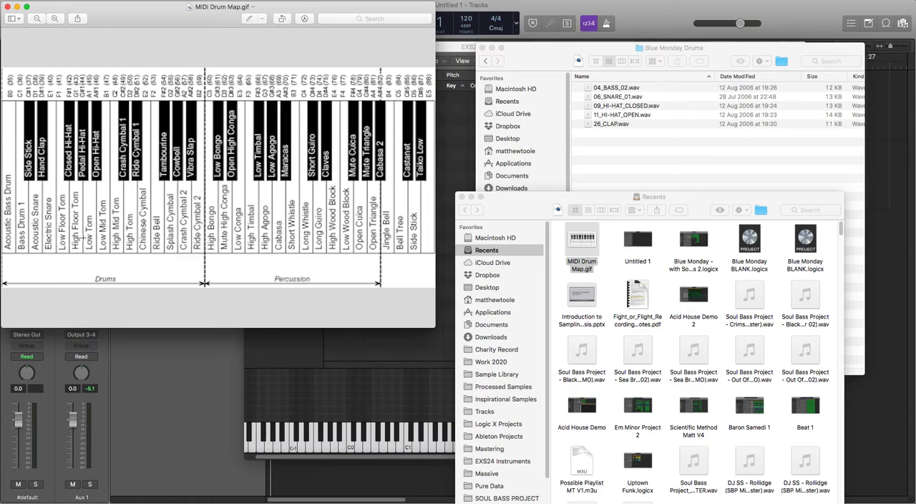
mouse_move(382, 341)
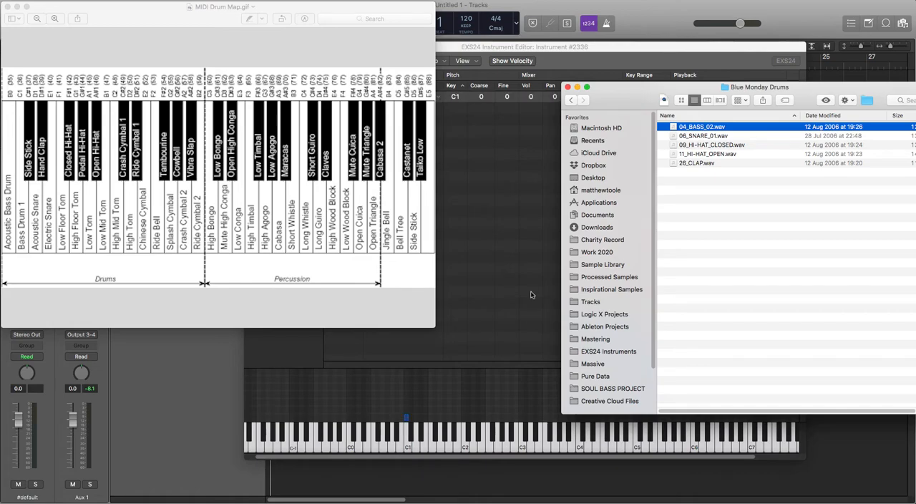
Map the snare, closed hi-hat (F#1), open hi-hat (A#1) and clap samples onto EXS24 keys.
click(703, 135)
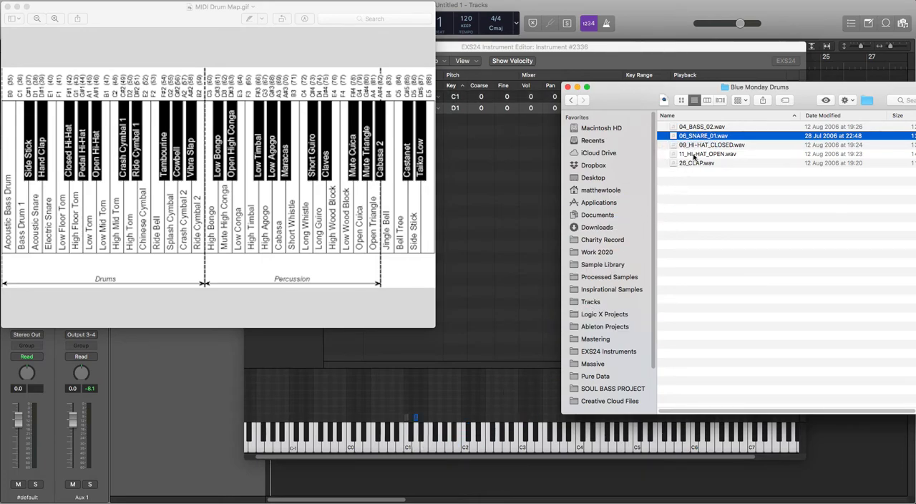
click(711, 145)
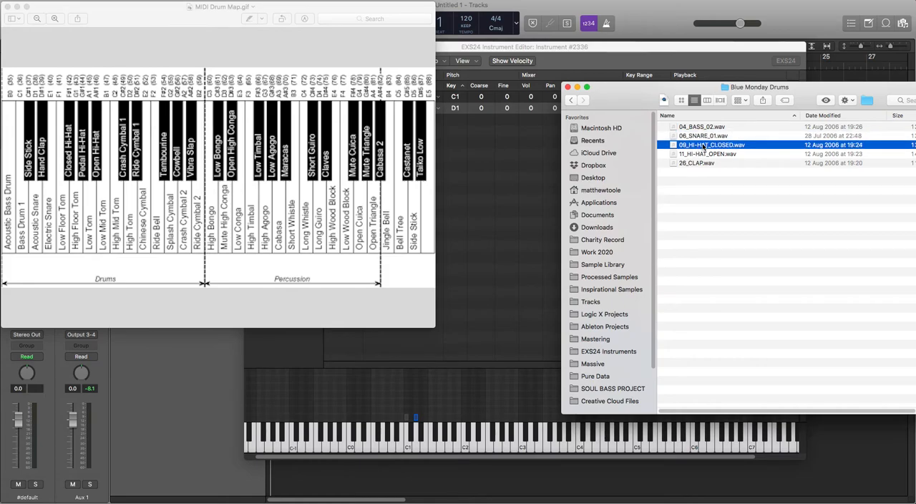
drag(712, 144, 439, 432)
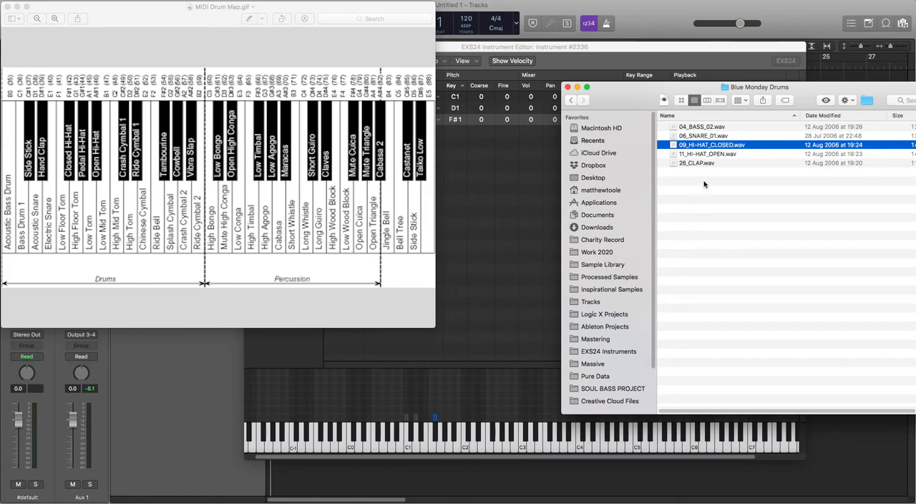
click(707, 153)
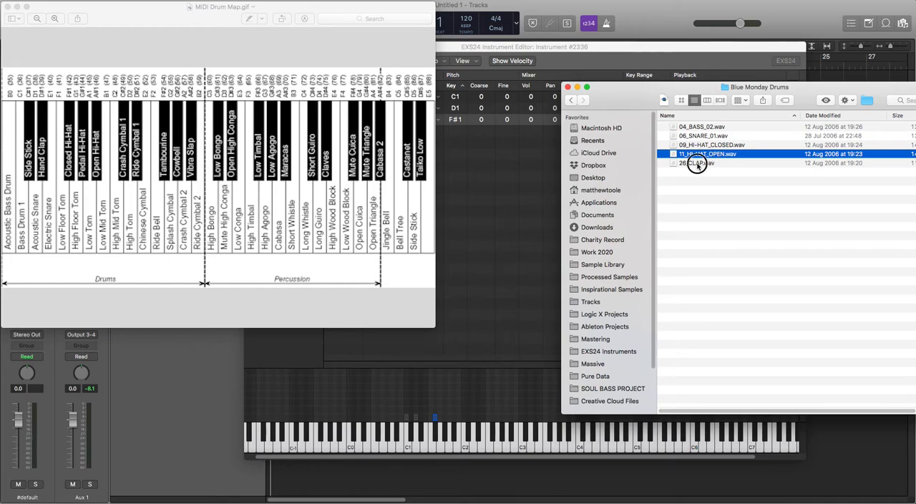
drag(707, 154, 455, 437)
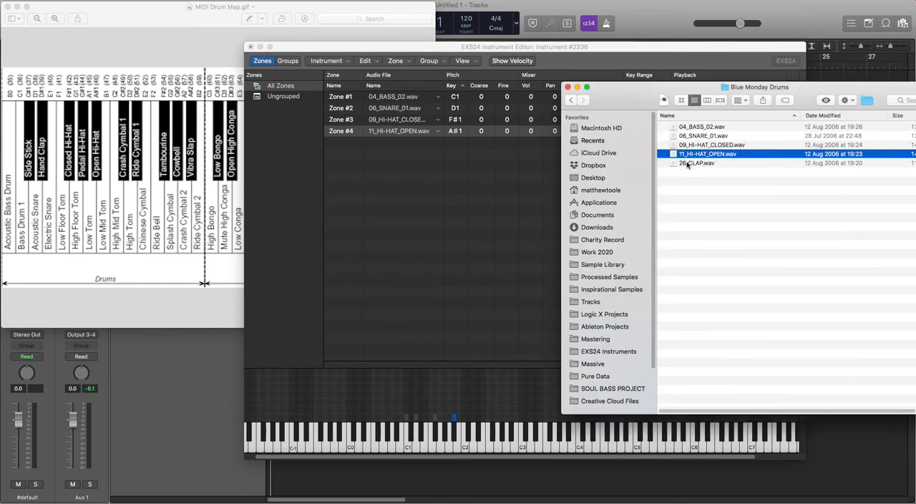
click(696, 162)
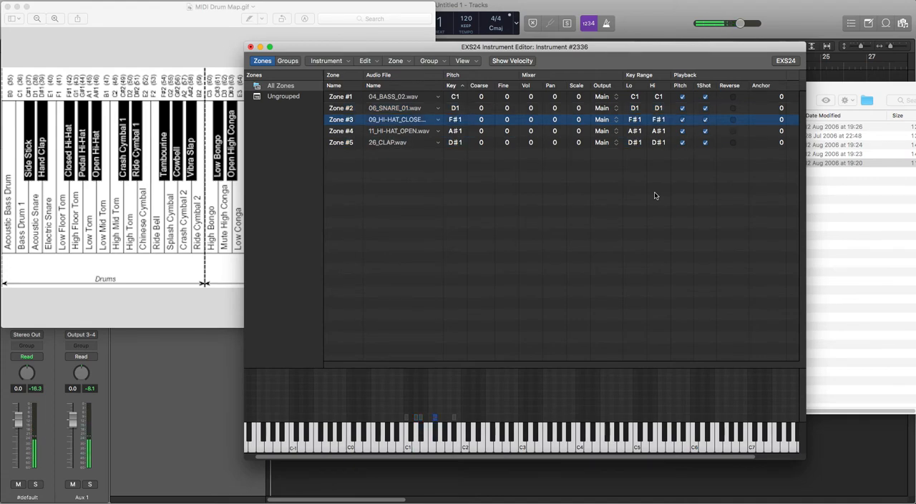
Close the EXS24 editor and save the instrument as '80s Electro Drums'.
click(342, 131)
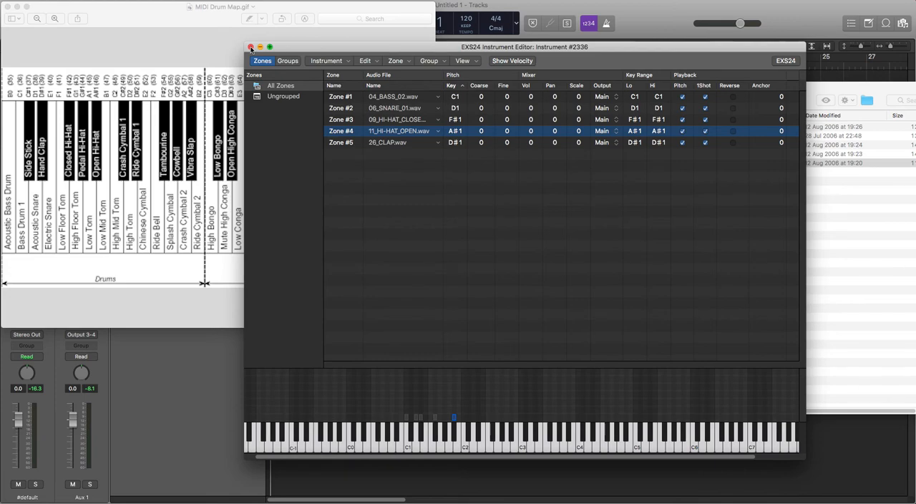
click(251, 46)
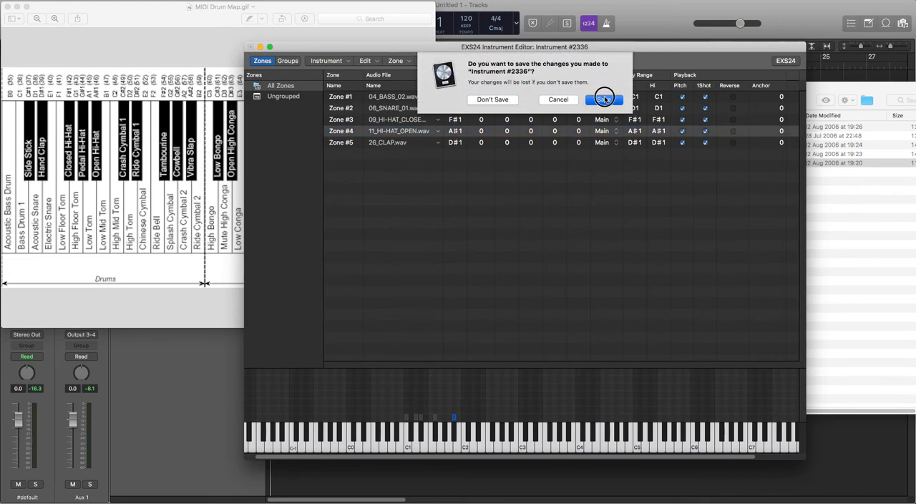
click(603, 99)
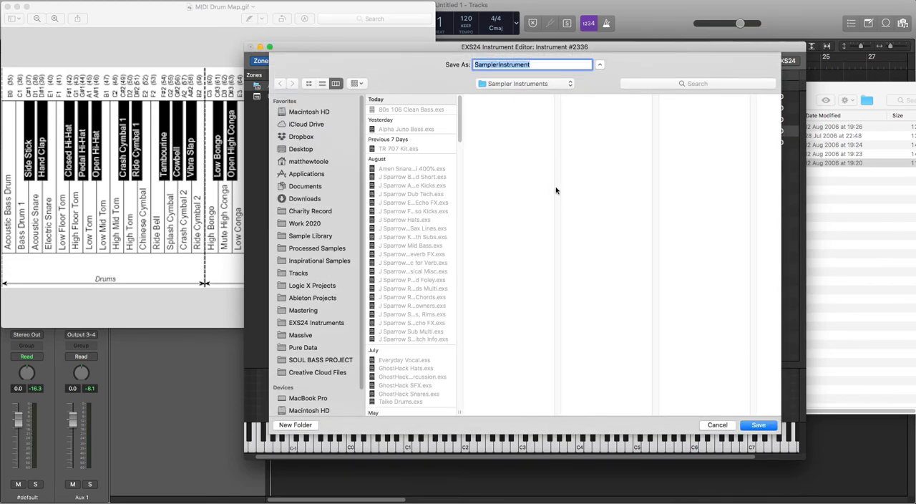
text(80s Electro Dru)
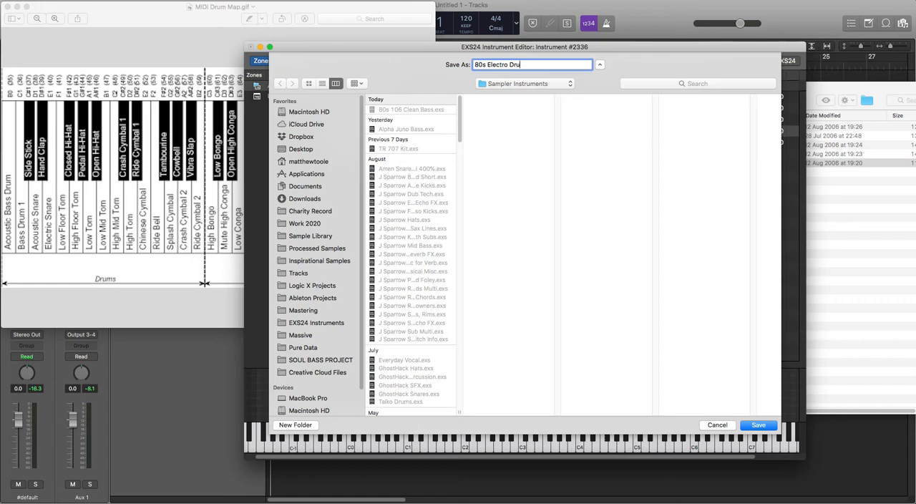
text(ms)
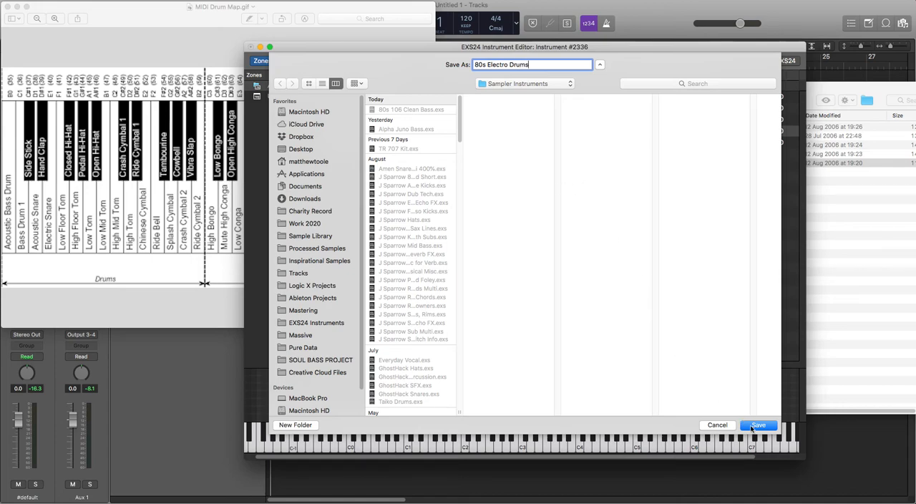
click(757, 424)
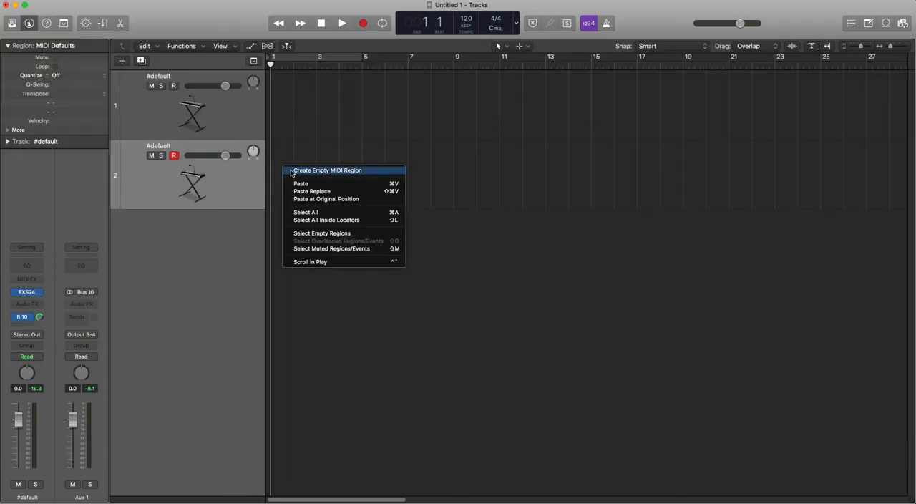
Create an empty MIDI region, draw the drum notes, and play back the pattern.
click(327, 170)
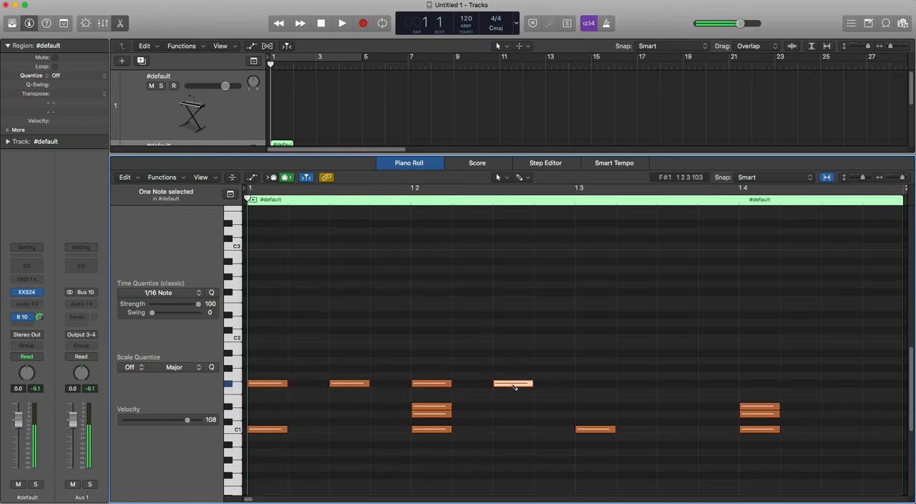
click(594, 383)
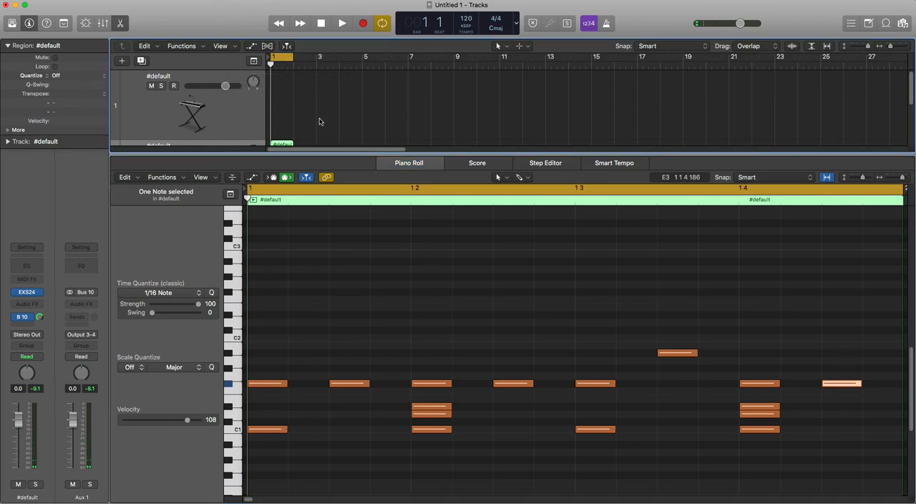
click(342, 23)
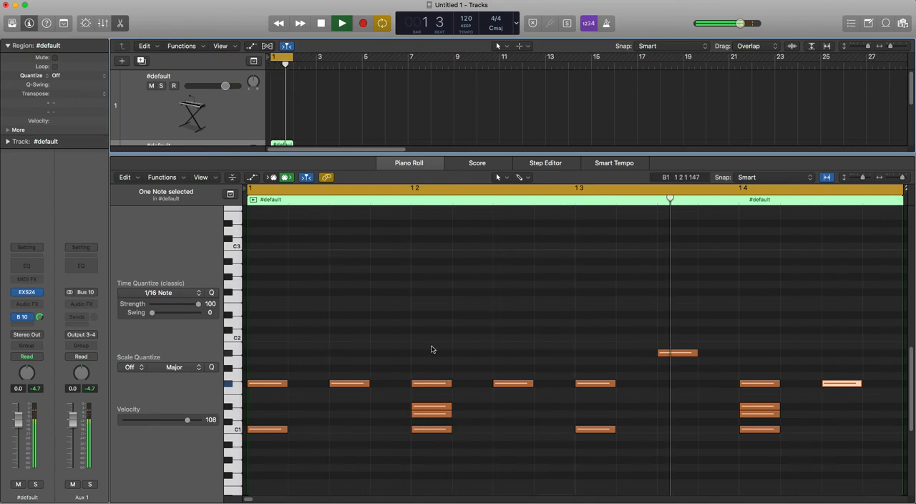
click(341, 23)
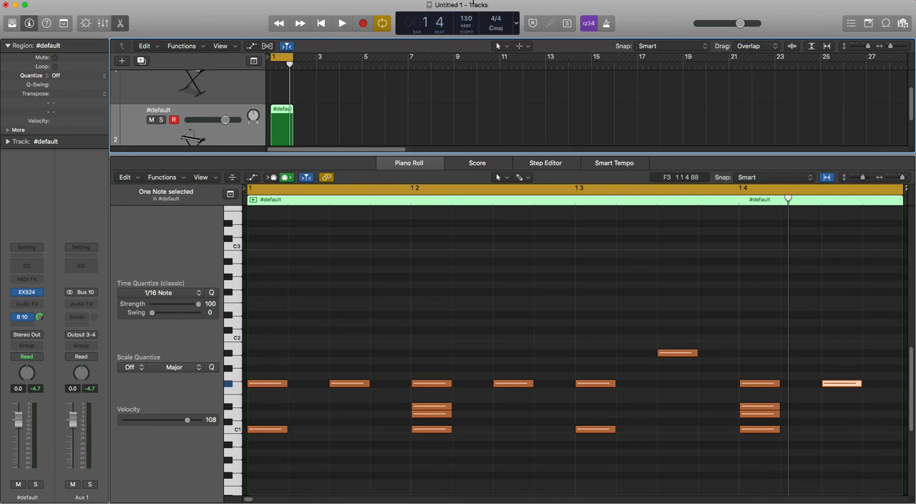
click(431, 292)
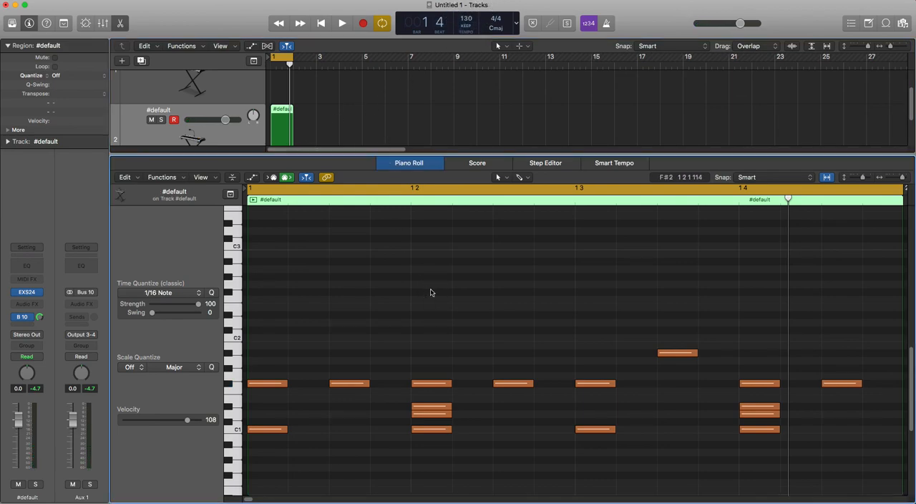
key(cmd+tab)
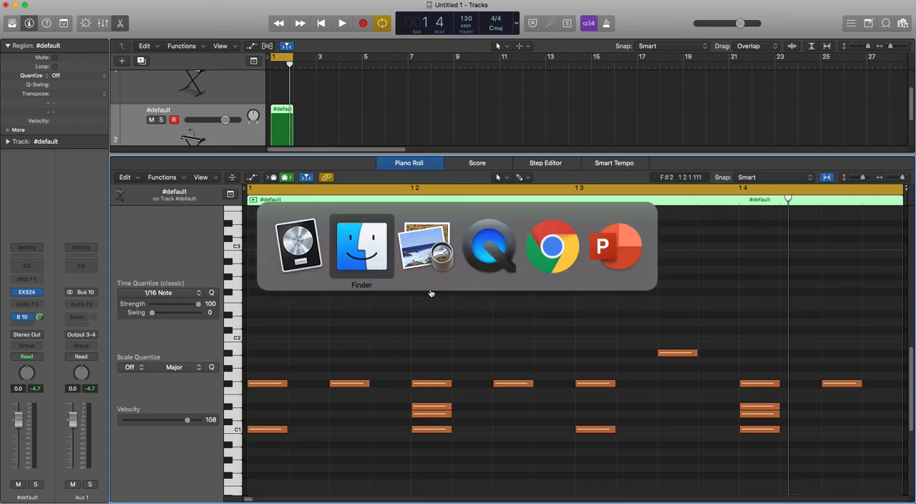